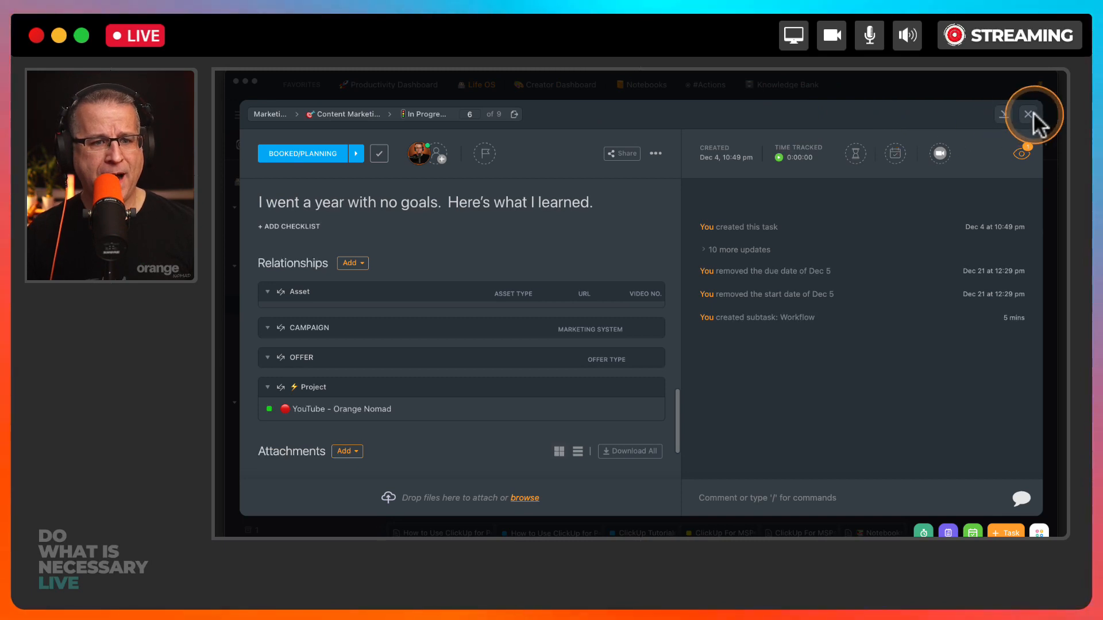
# Close the goals task window to return to the In Progress list
pyautogui.click(1027, 114)
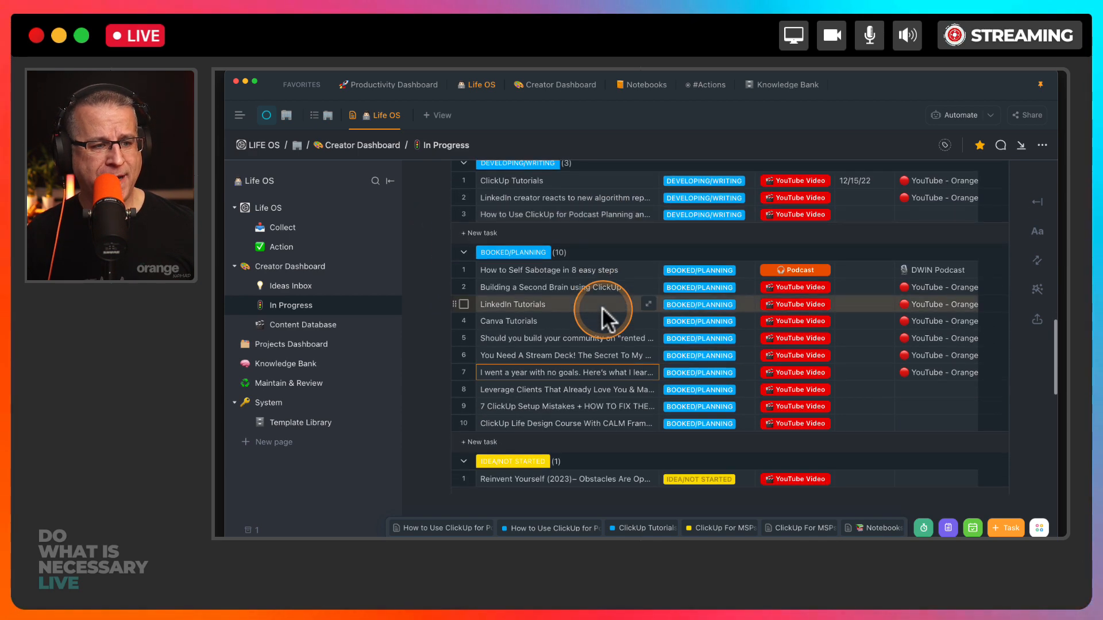
# Open the 'Leverage Clients That Already Love You & Make More $$$' YouTube task
pyautogui.scroll(-3)
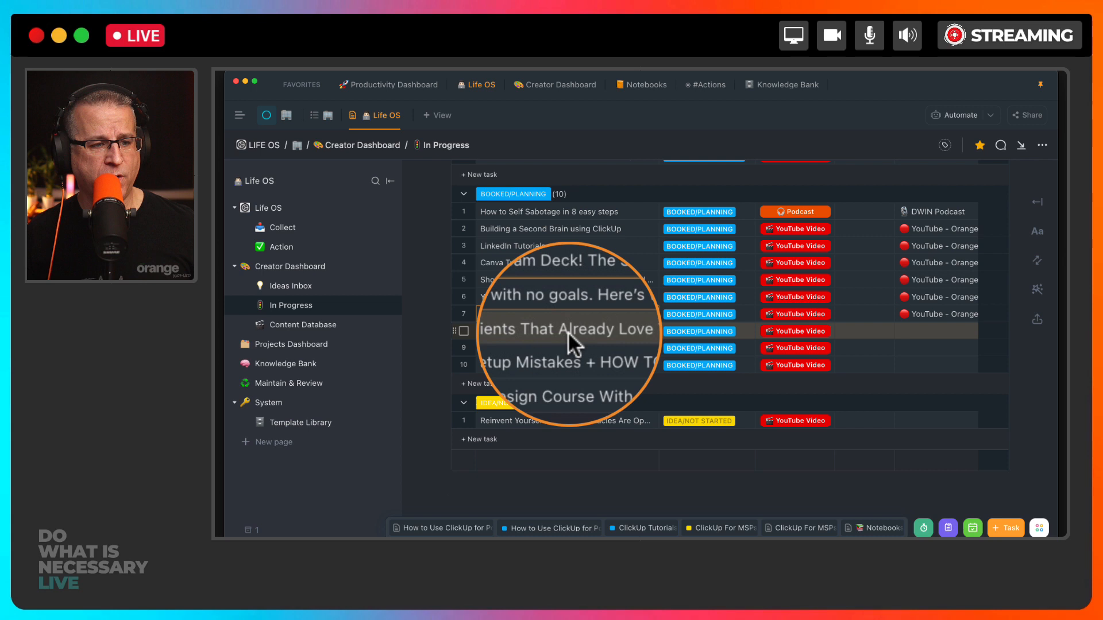
pyautogui.rightClick(570, 331)
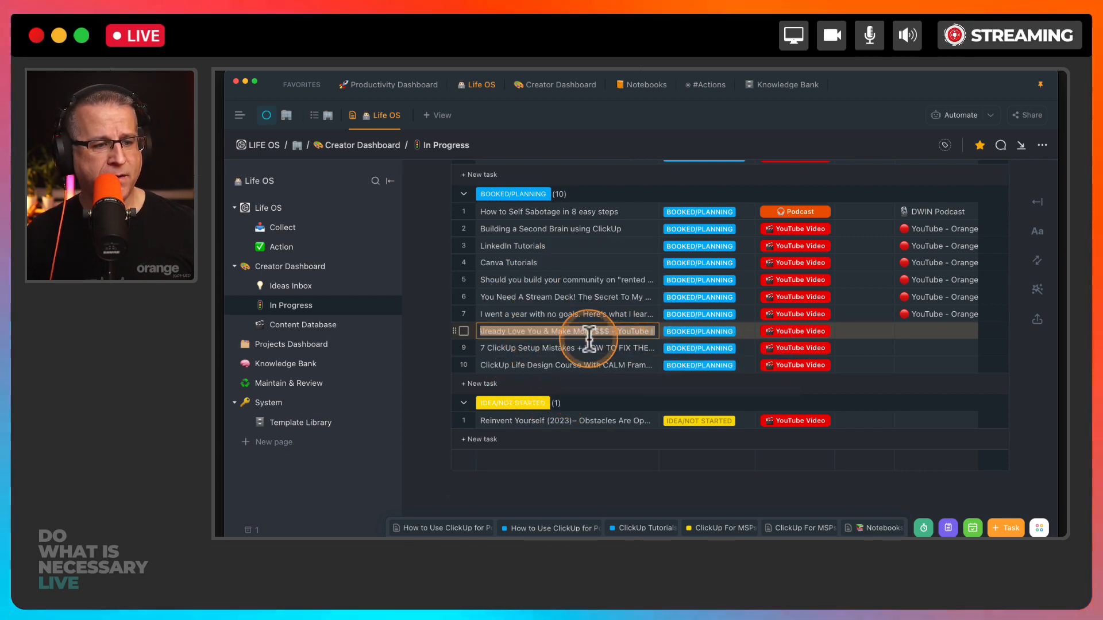
pyautogui.click(566, 331)
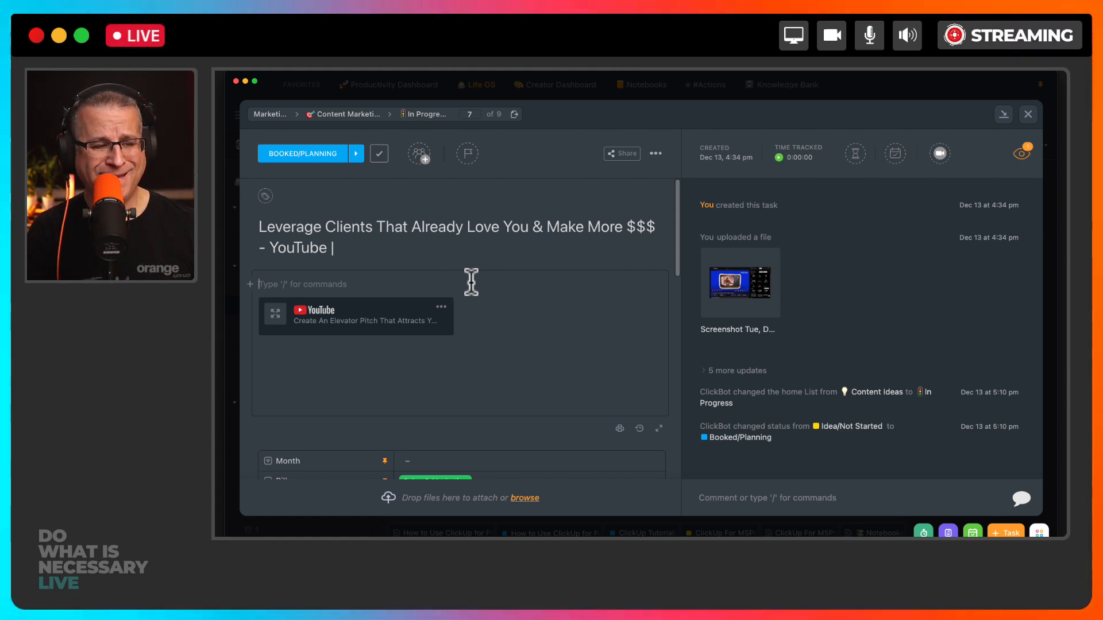
# Apply the workflow template via /template, adding show notes, content type and a ten-step Workflow subtask
pyautogui.write('/te')
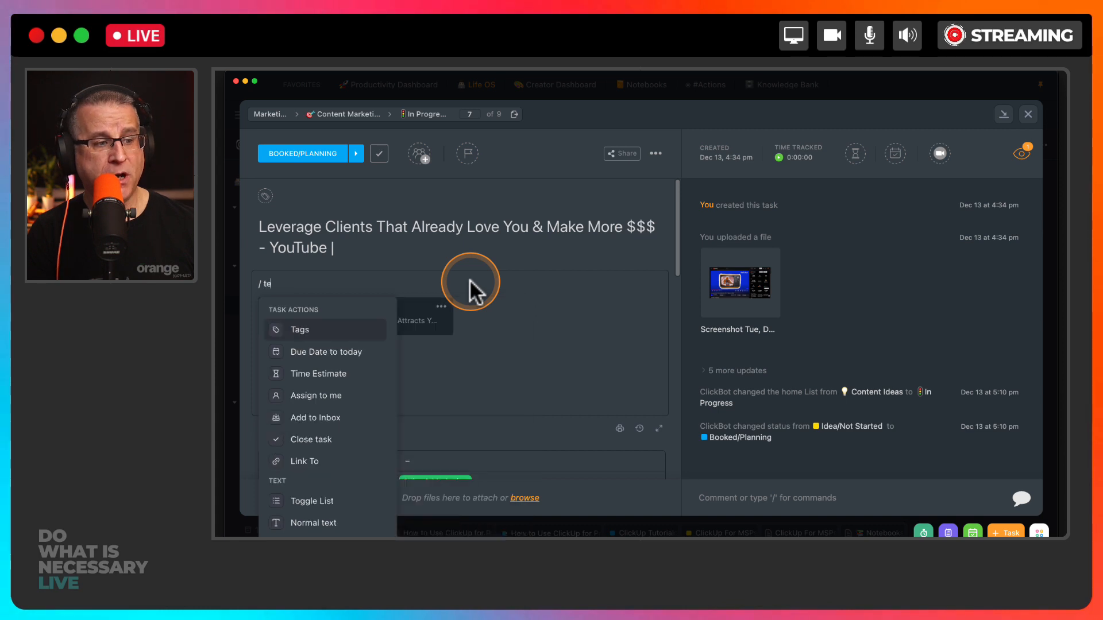
pyautogui.write('e')
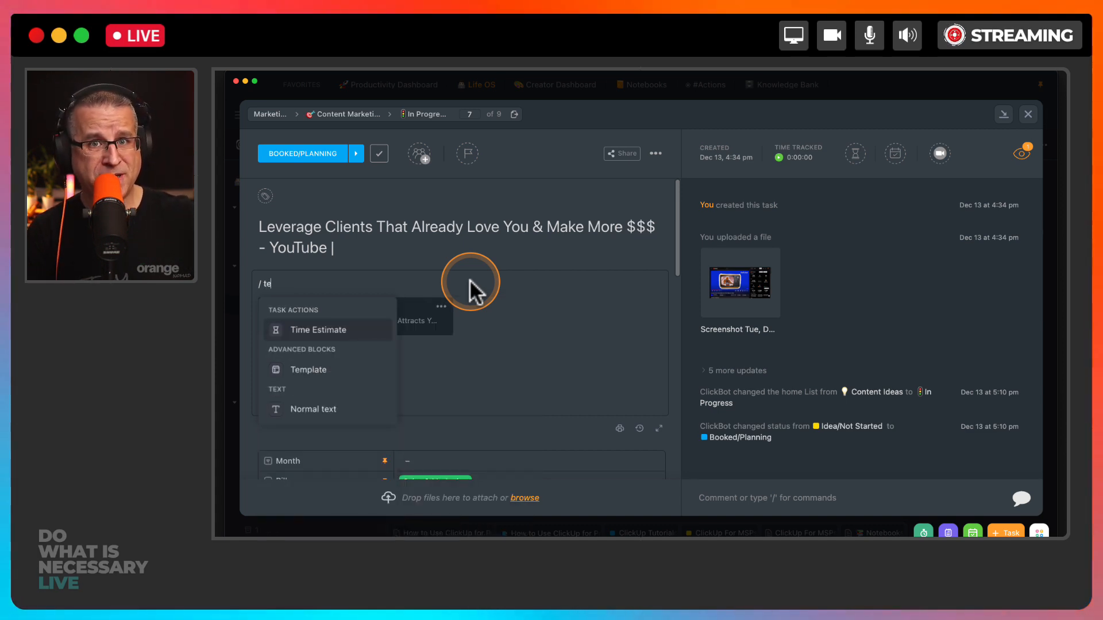
pyautogui.write('mpl')
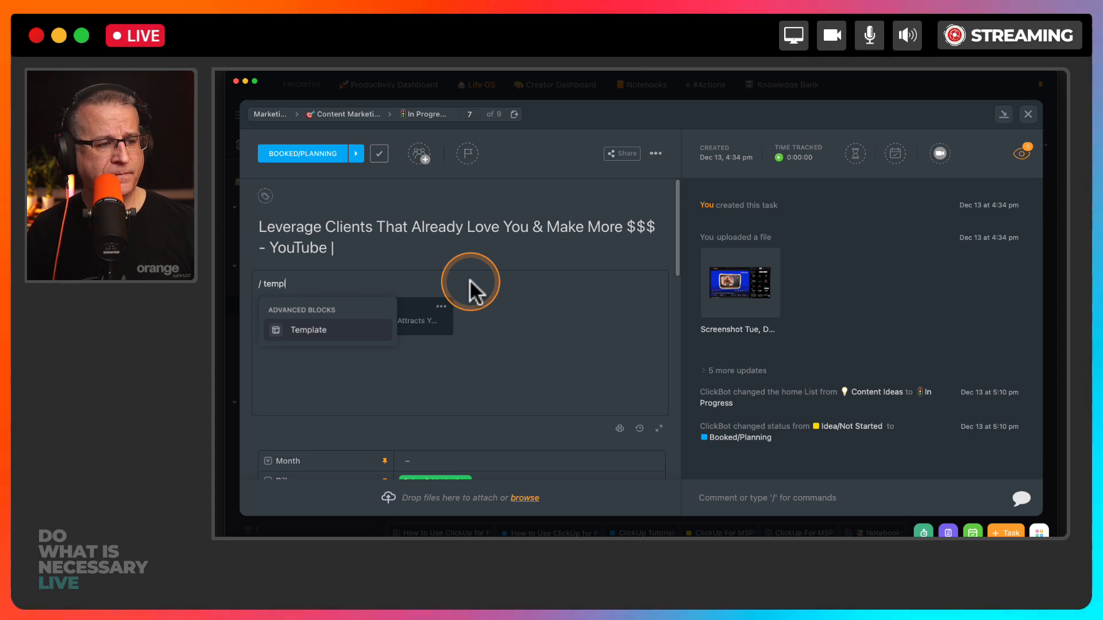
pyautogui.click(308, 329)
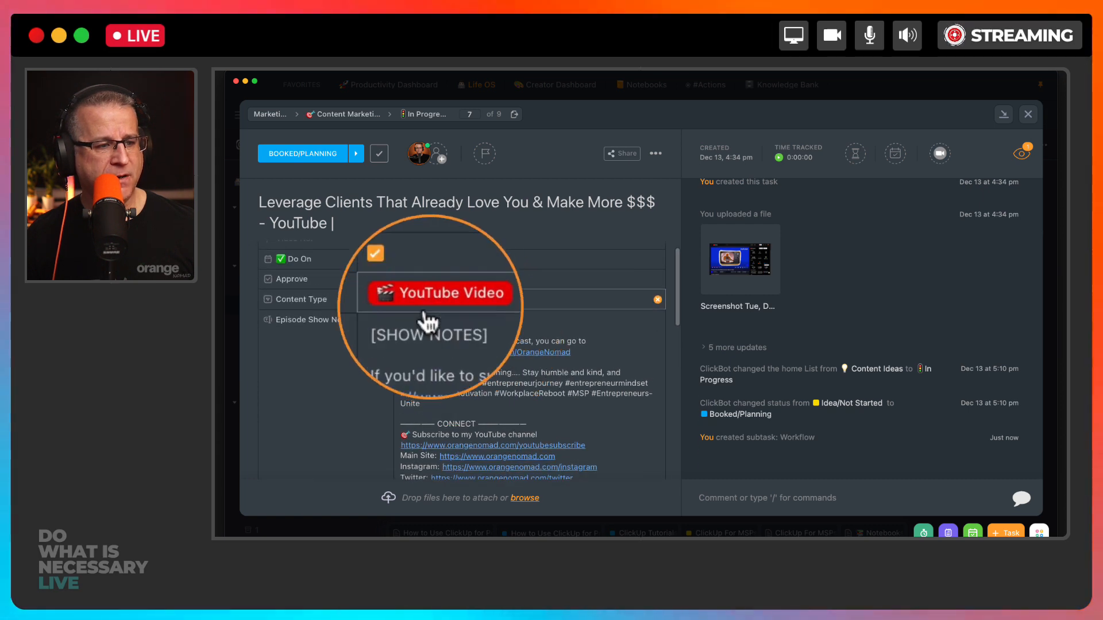
pyautogui.scroll(-3)
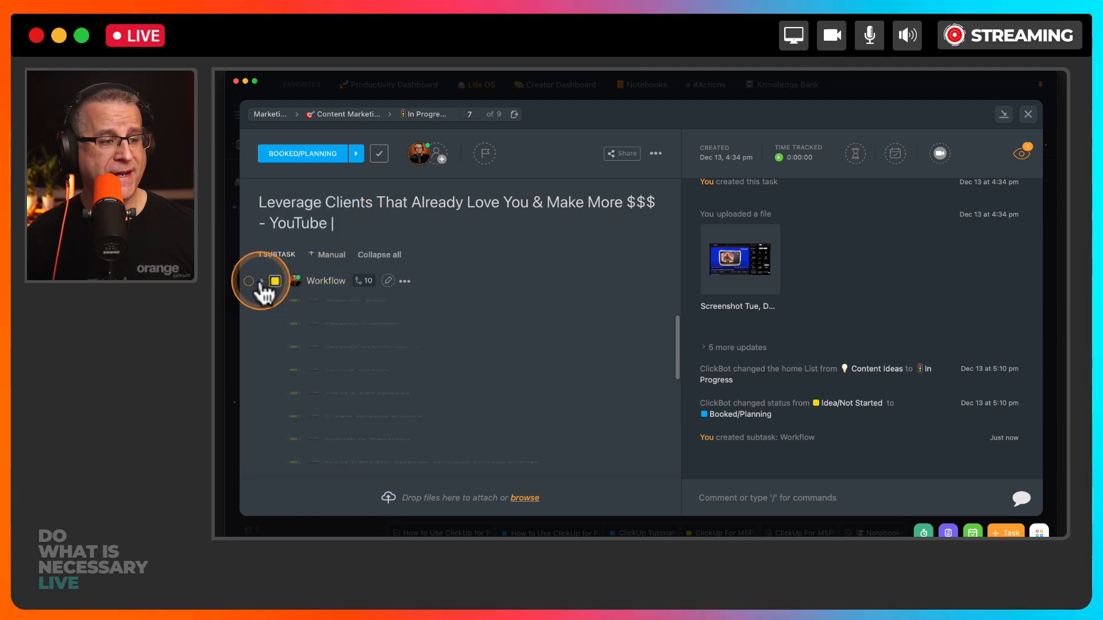
# Expand the Workflow subtask to show steps from Topic for show to Publish to Transistor
pyautogui.click(266, 281)
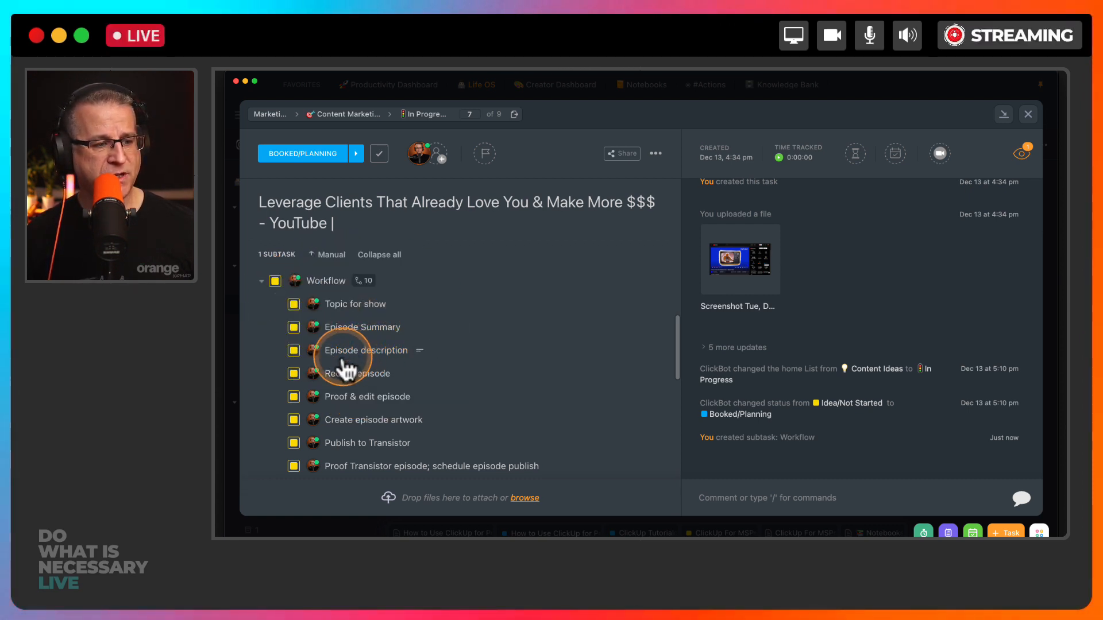
pyautogui.moveTo(350, 407)
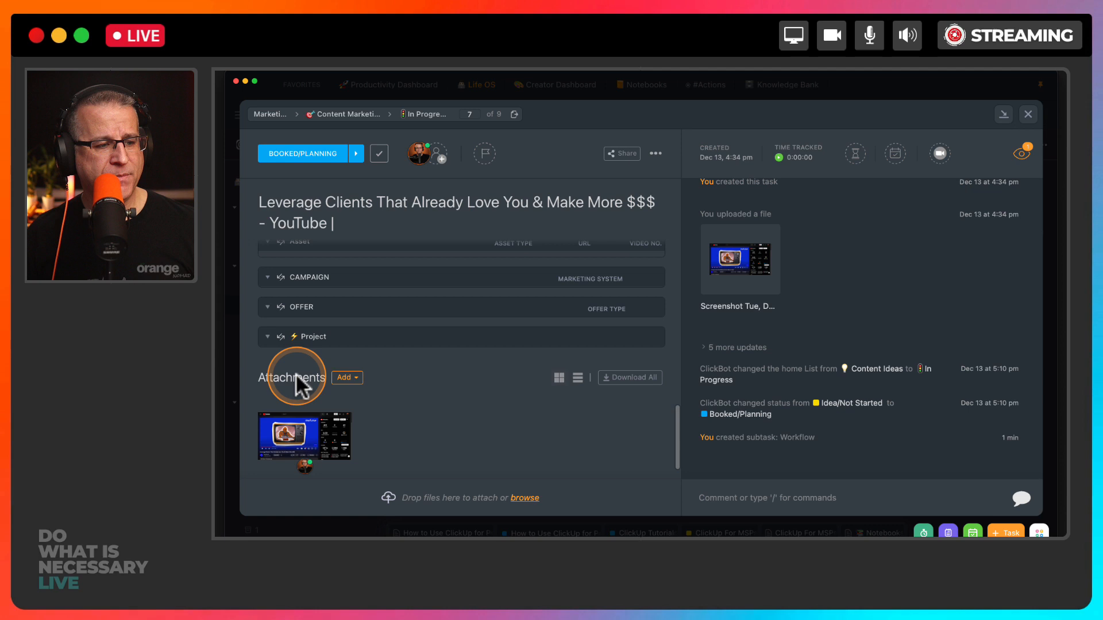
# Attach a ClickUp Doc titled 'New podcast' and insert the podcast script template
pyautogui.click(346, 378)
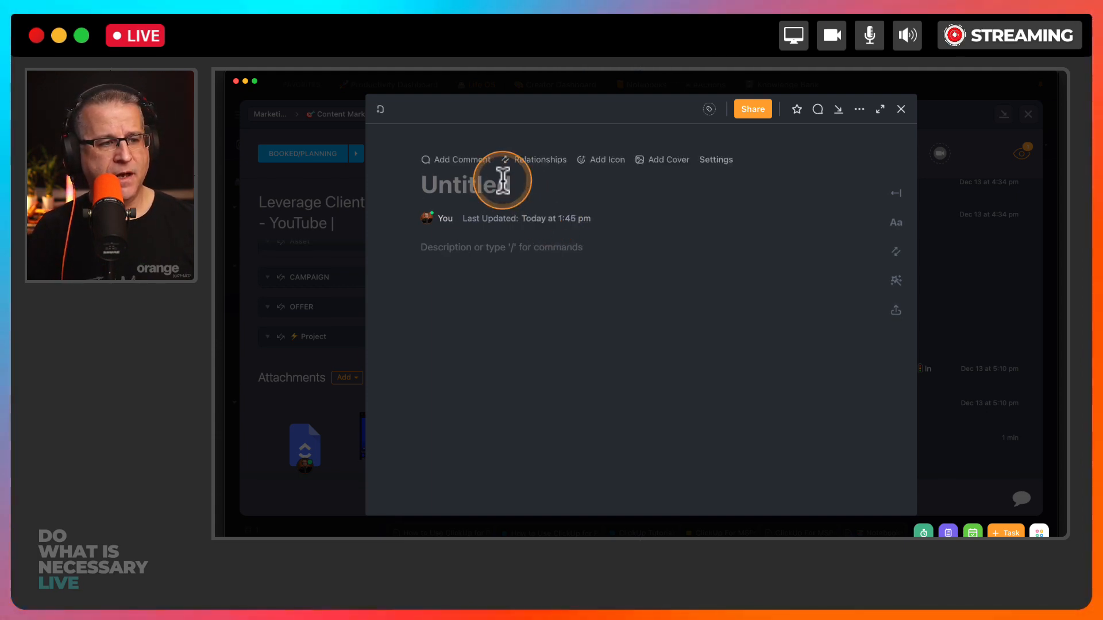
pyautogui.write('New poda')
pyautogui.write('/ temp')
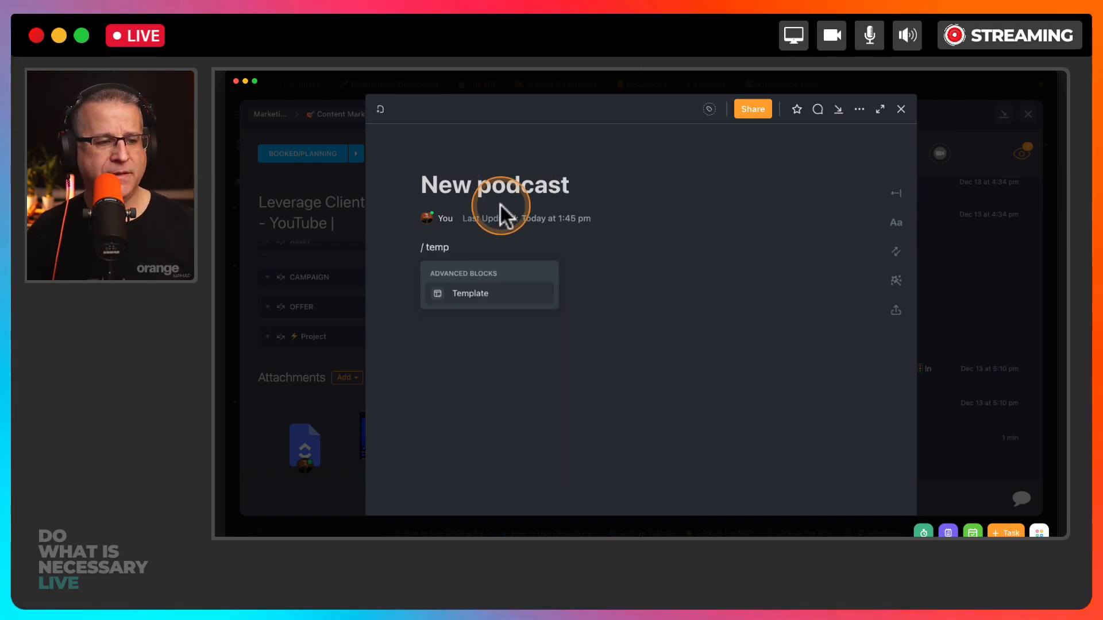
pyautogui.click(469, 294)
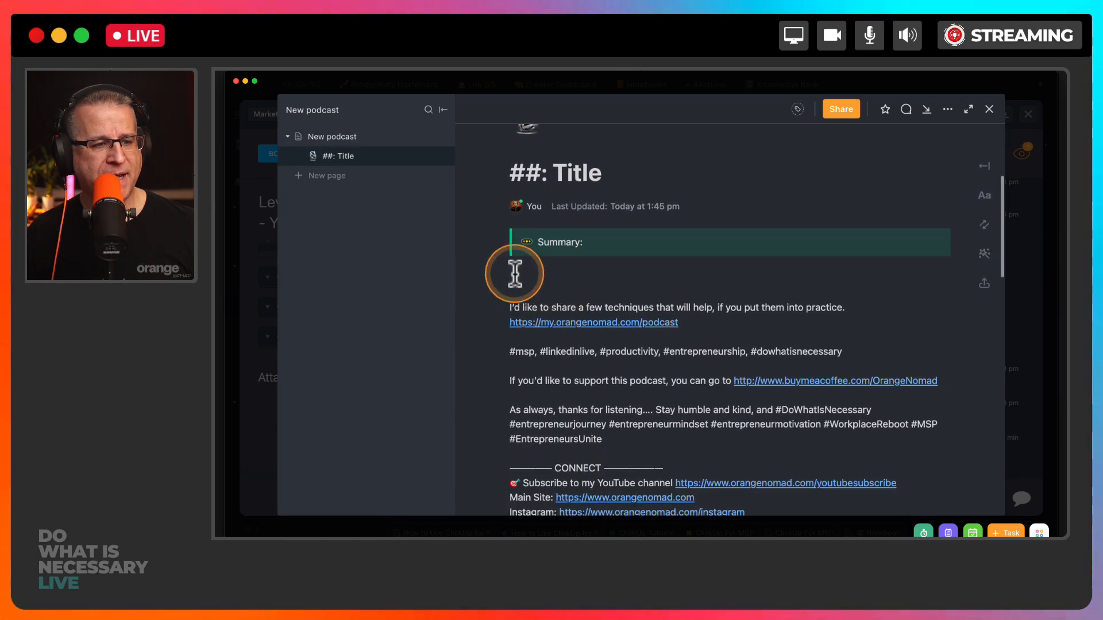
# Review the doc's Introduction, Point 1–6 and Wrap Up sections, then close the doc
pyautogui.scroll(-3)
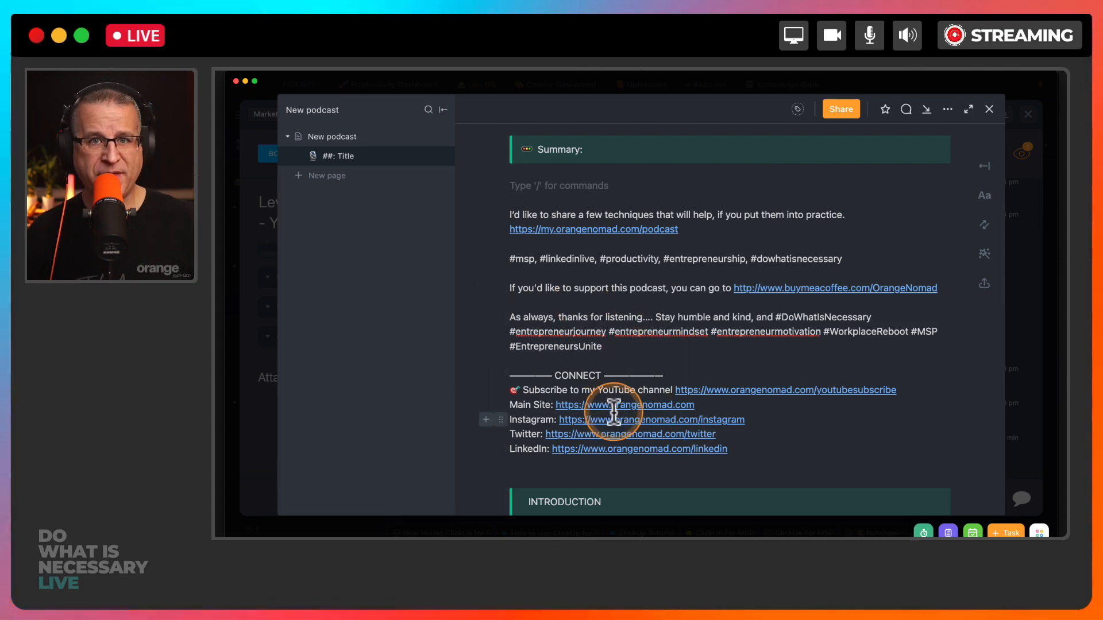
pyautogui.scroll(-3)
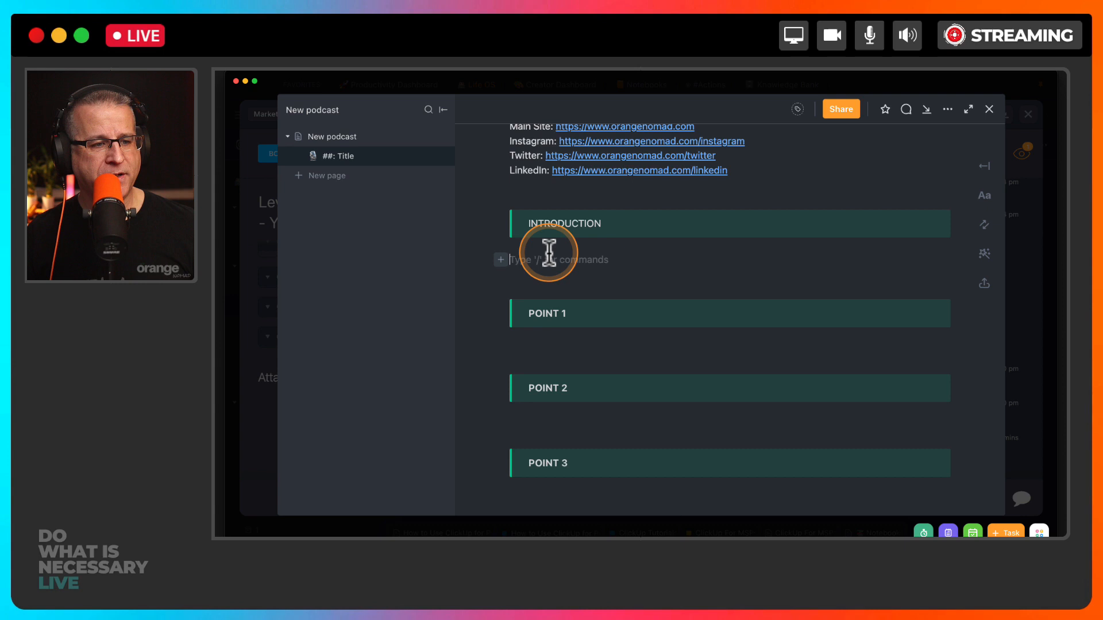
pyautogui.scroll(-3)
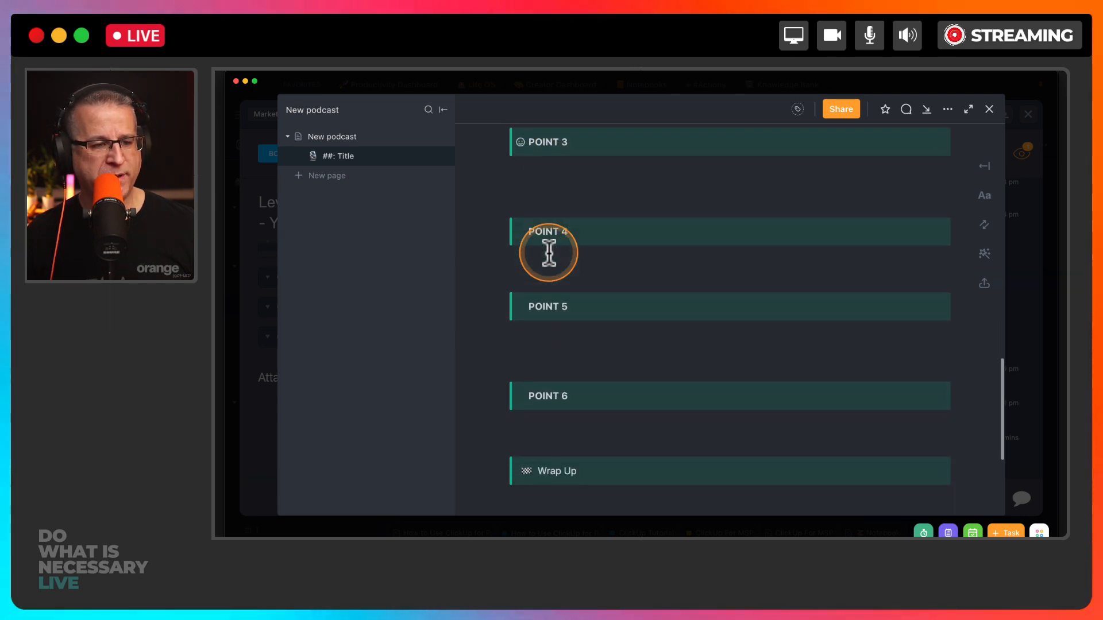
pyautogui.scroll(-3)
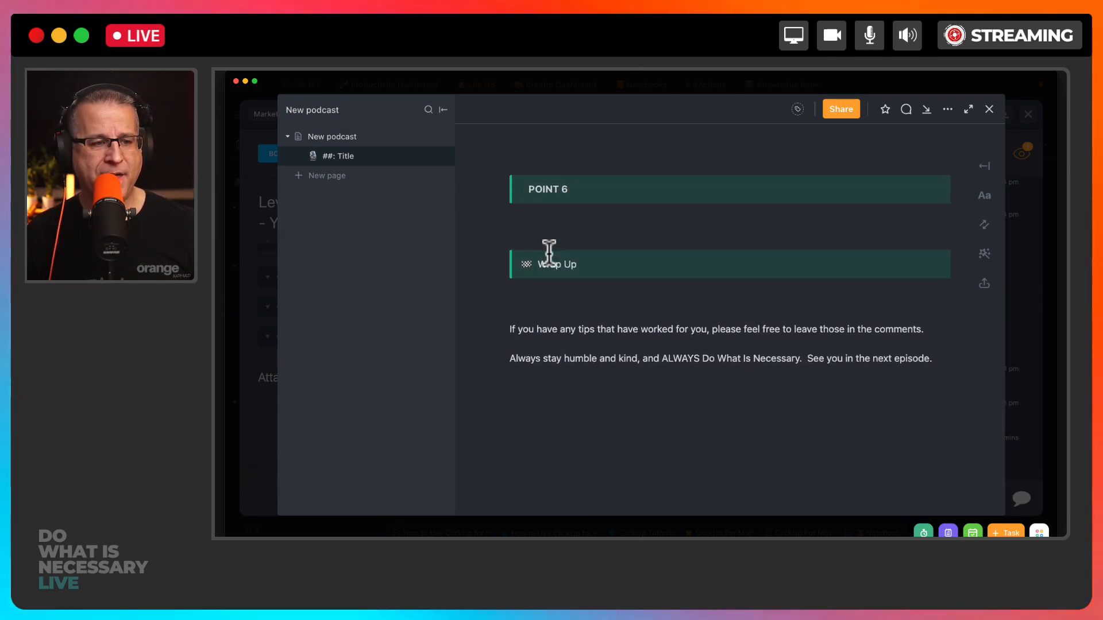
pyautogui.click(553, 288)
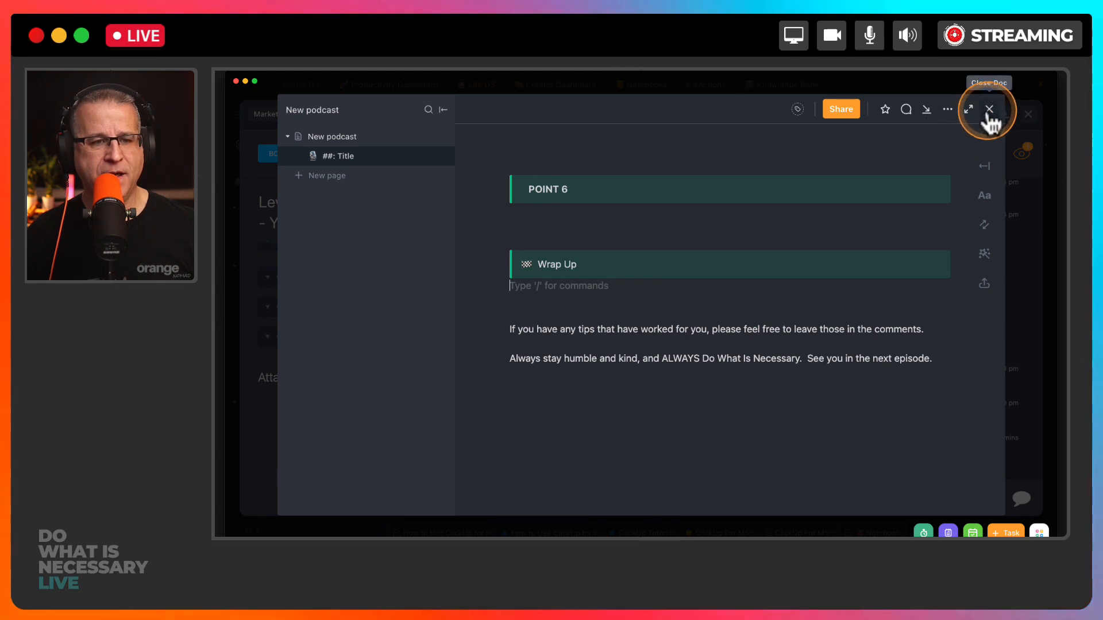
pyautogui.click(989, 110)
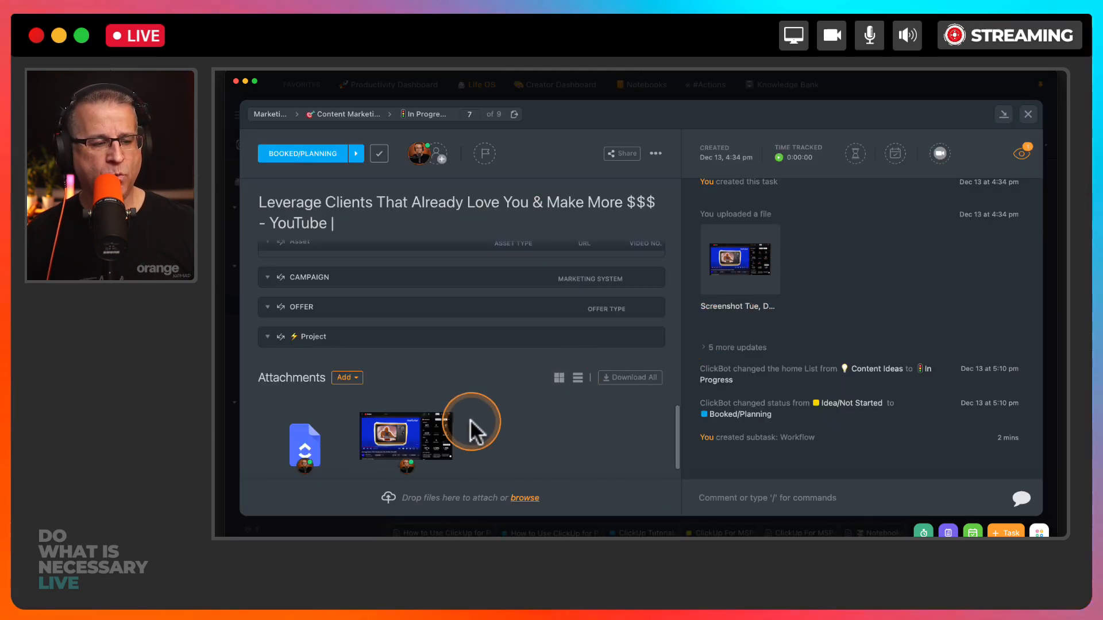
pyautogui.scroll(-3)
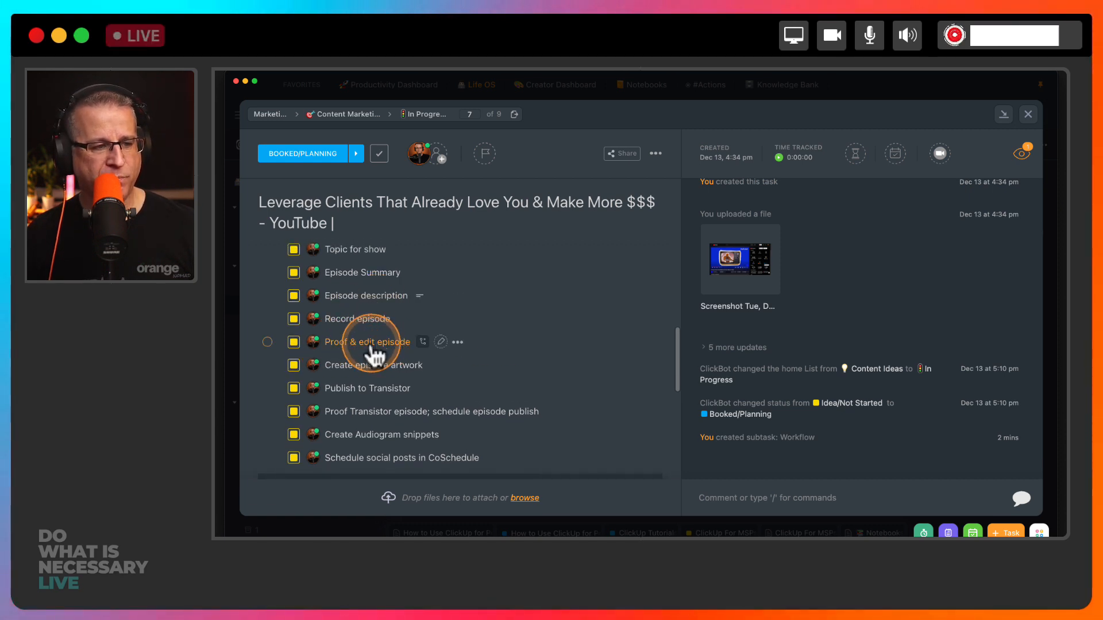
pyautogui.moveTo(363, 411)
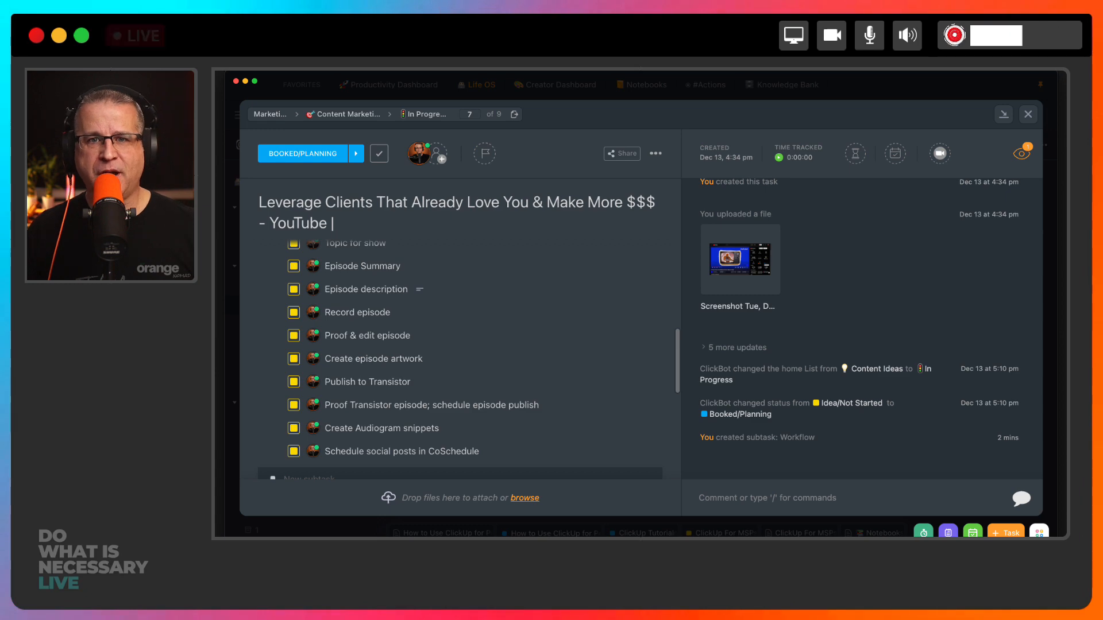
pyautogui.click(956, 35)
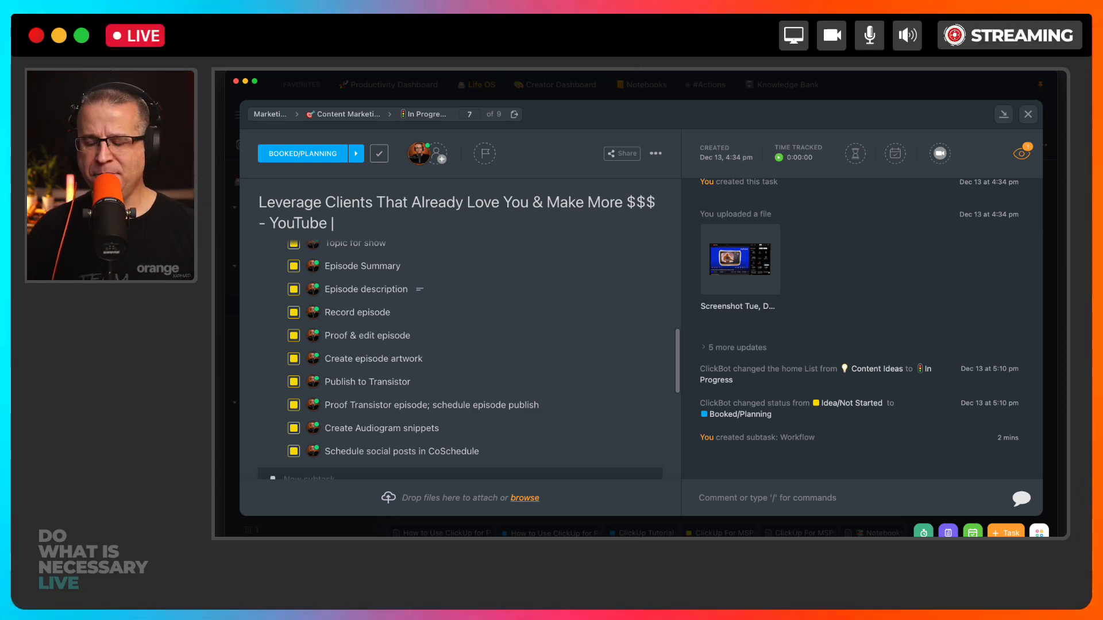